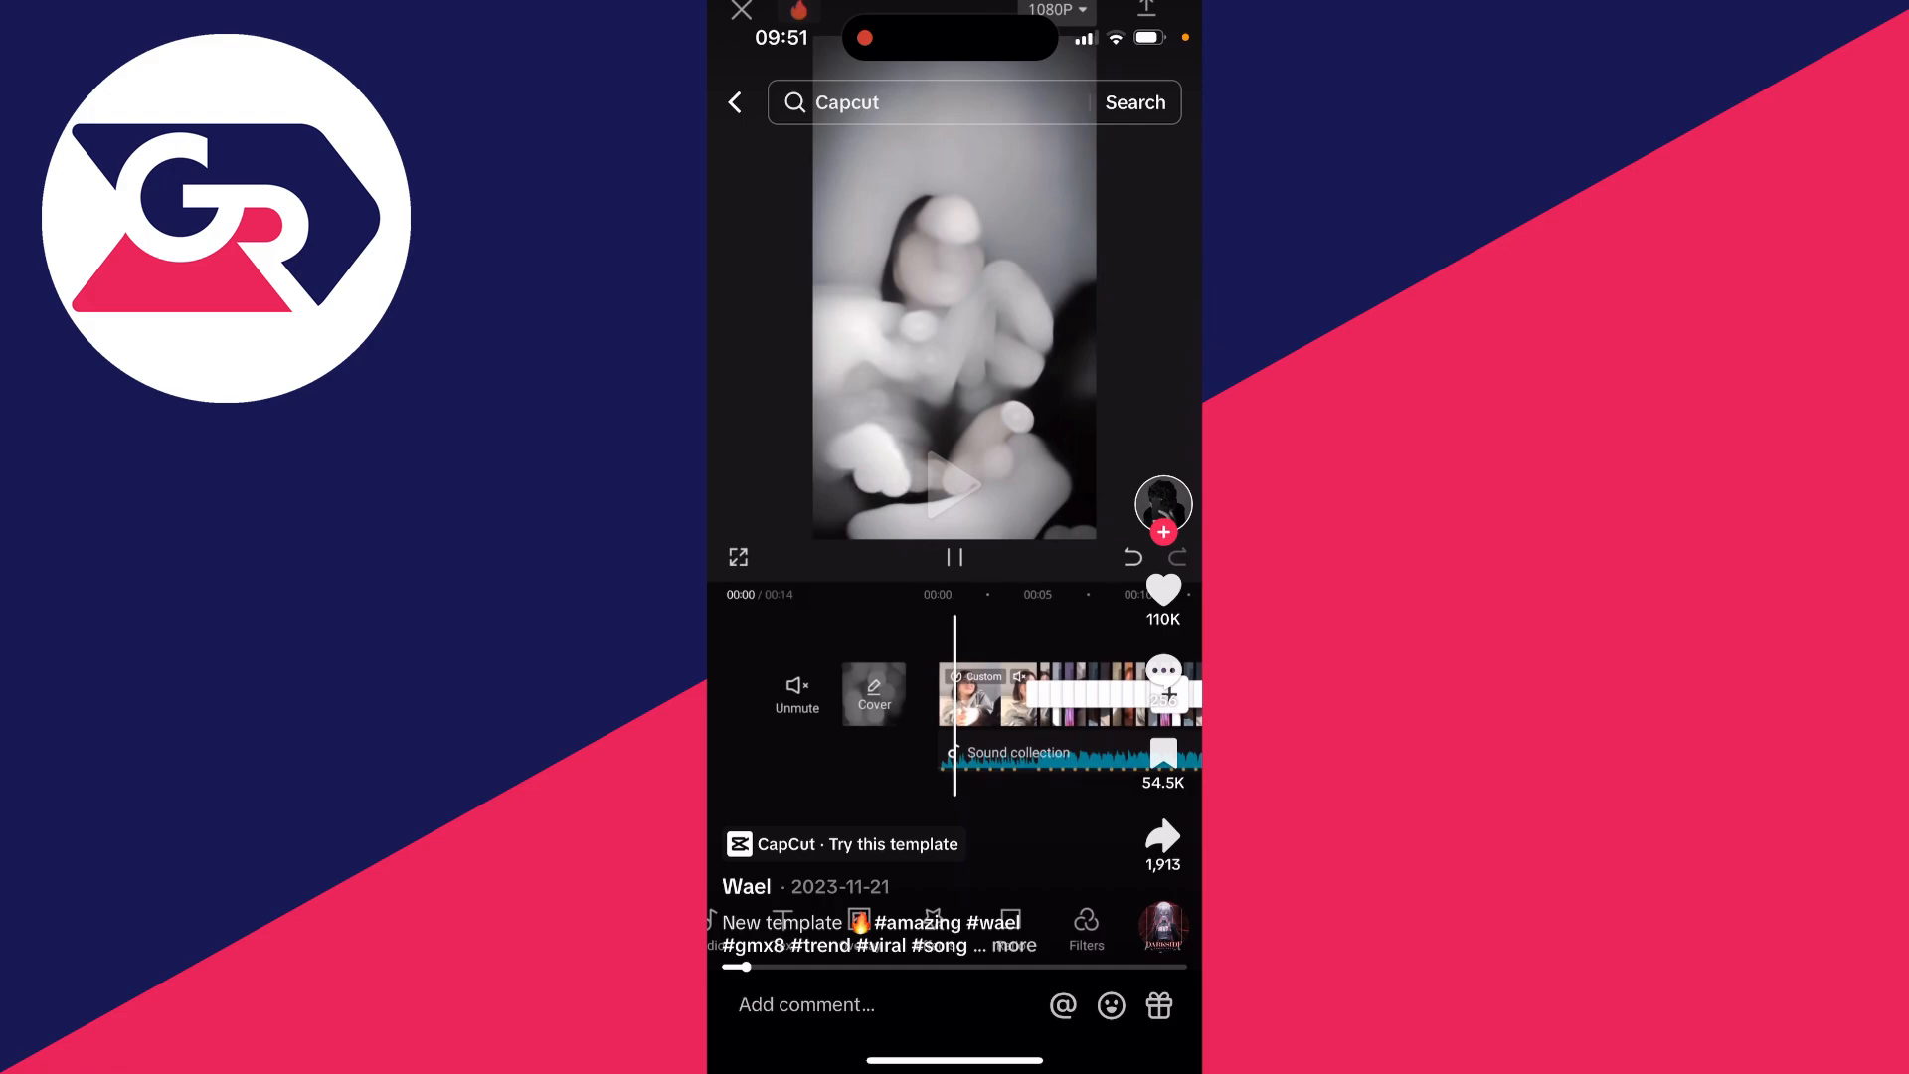
- Use the TikTok video's template in CapCut and allow TikTok to launch CapCut
{"action": "left_click", "coordinate": [865, 843]}
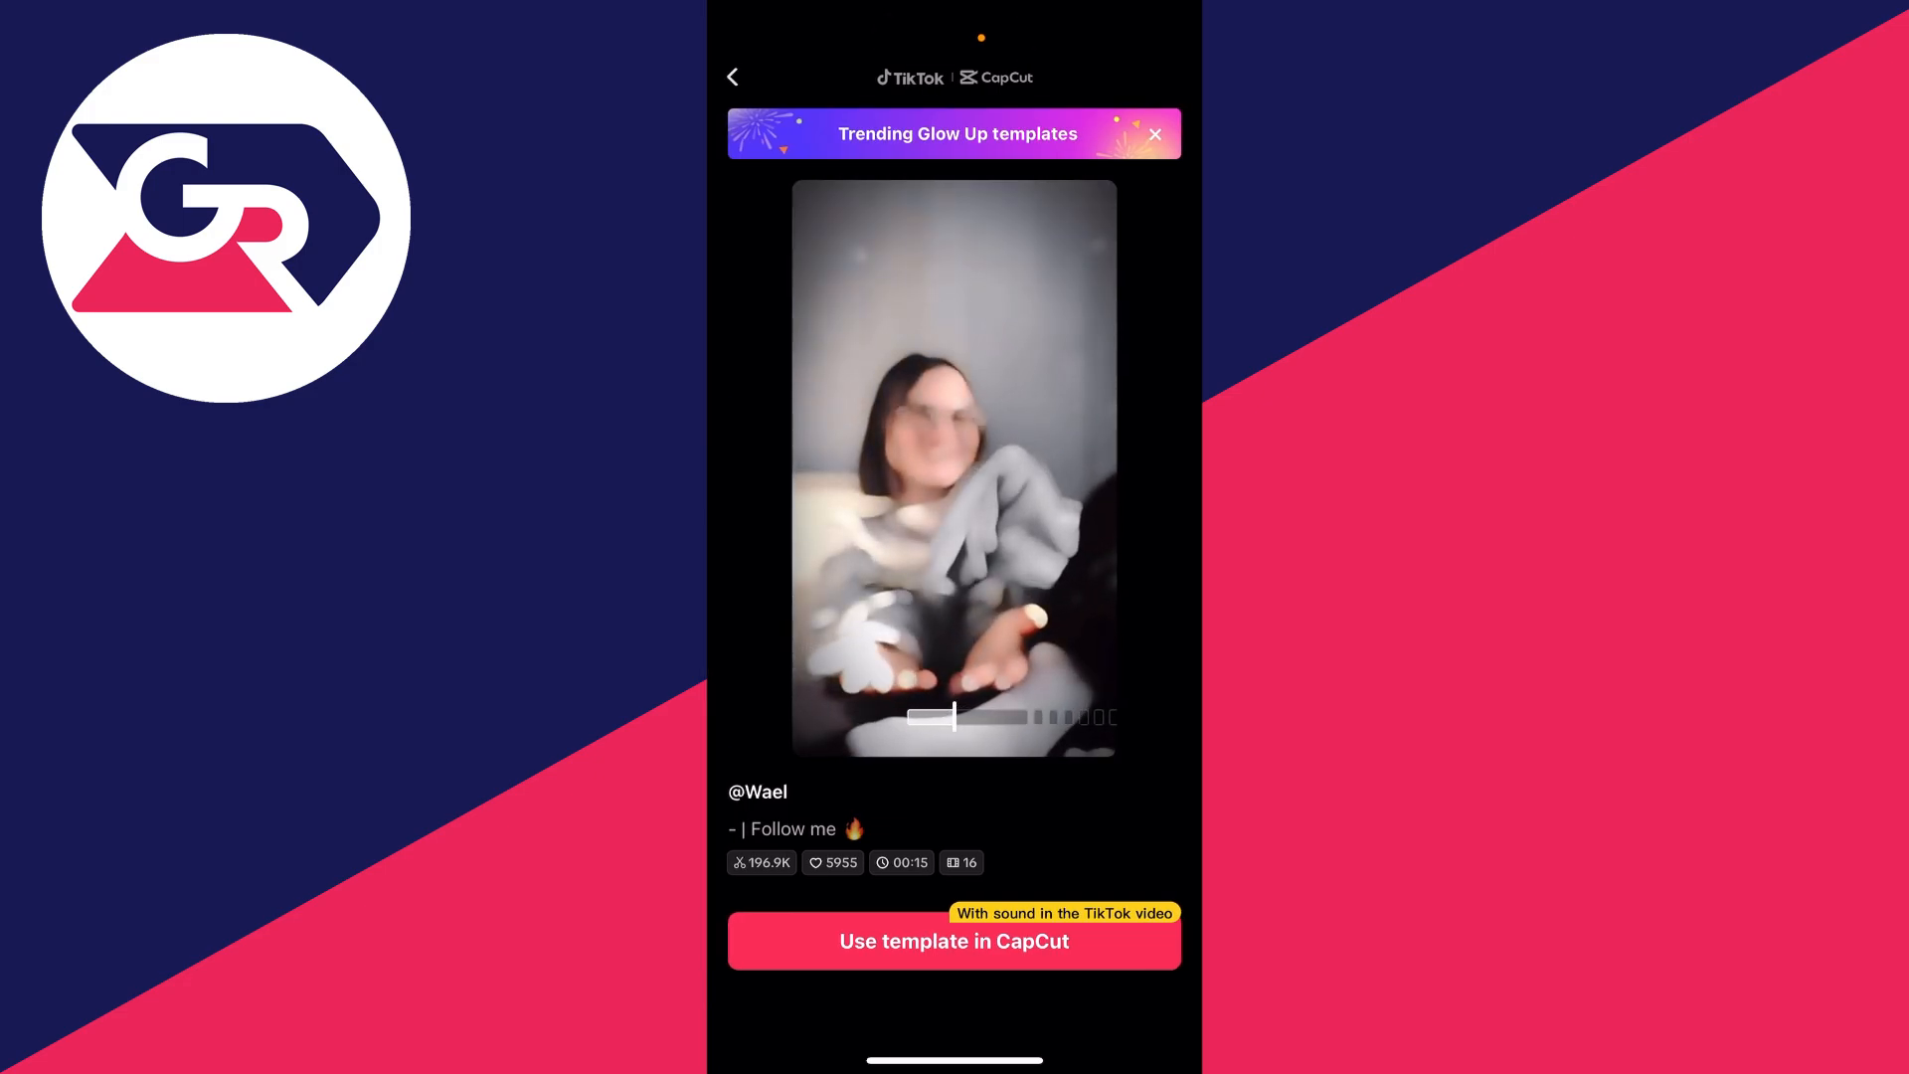
{"action": "left_click", "coordinate": [953, 941]}
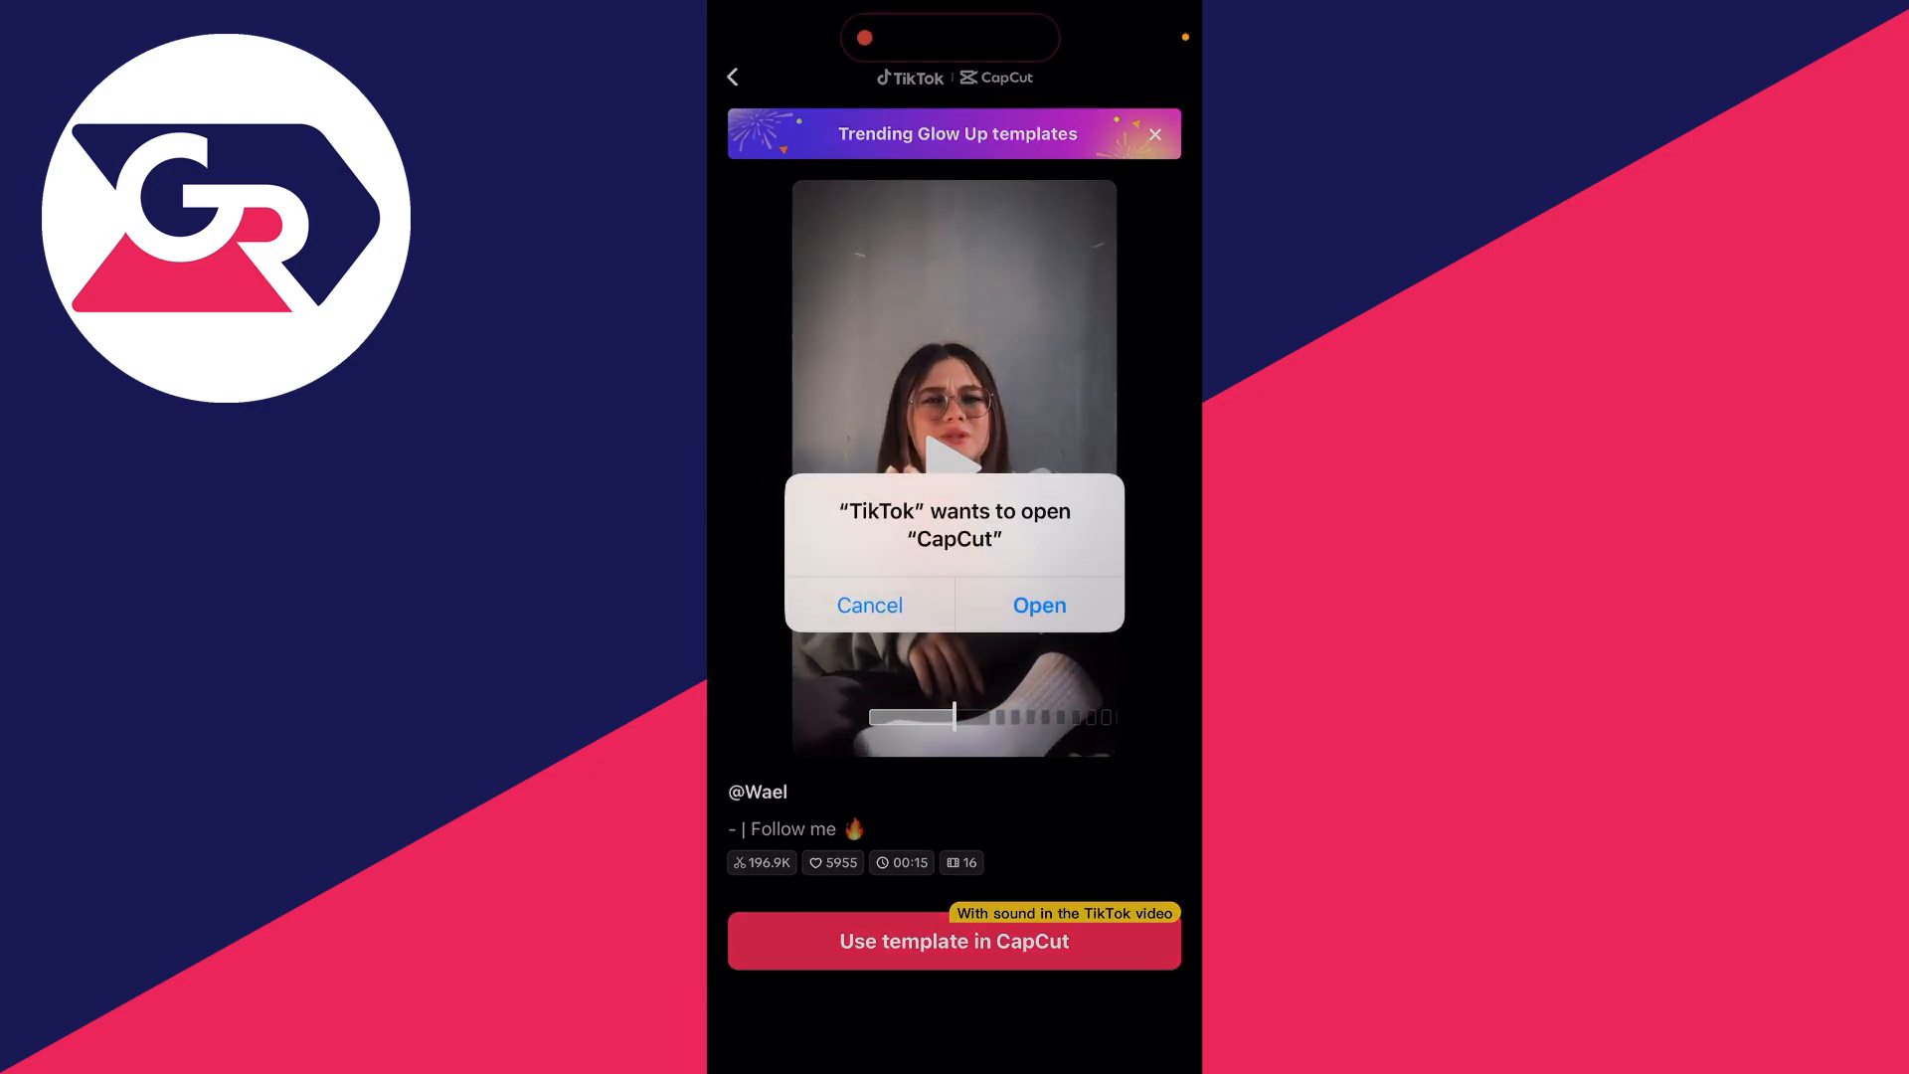
{"action": "left_click", "coordinate": [1039, 605]}
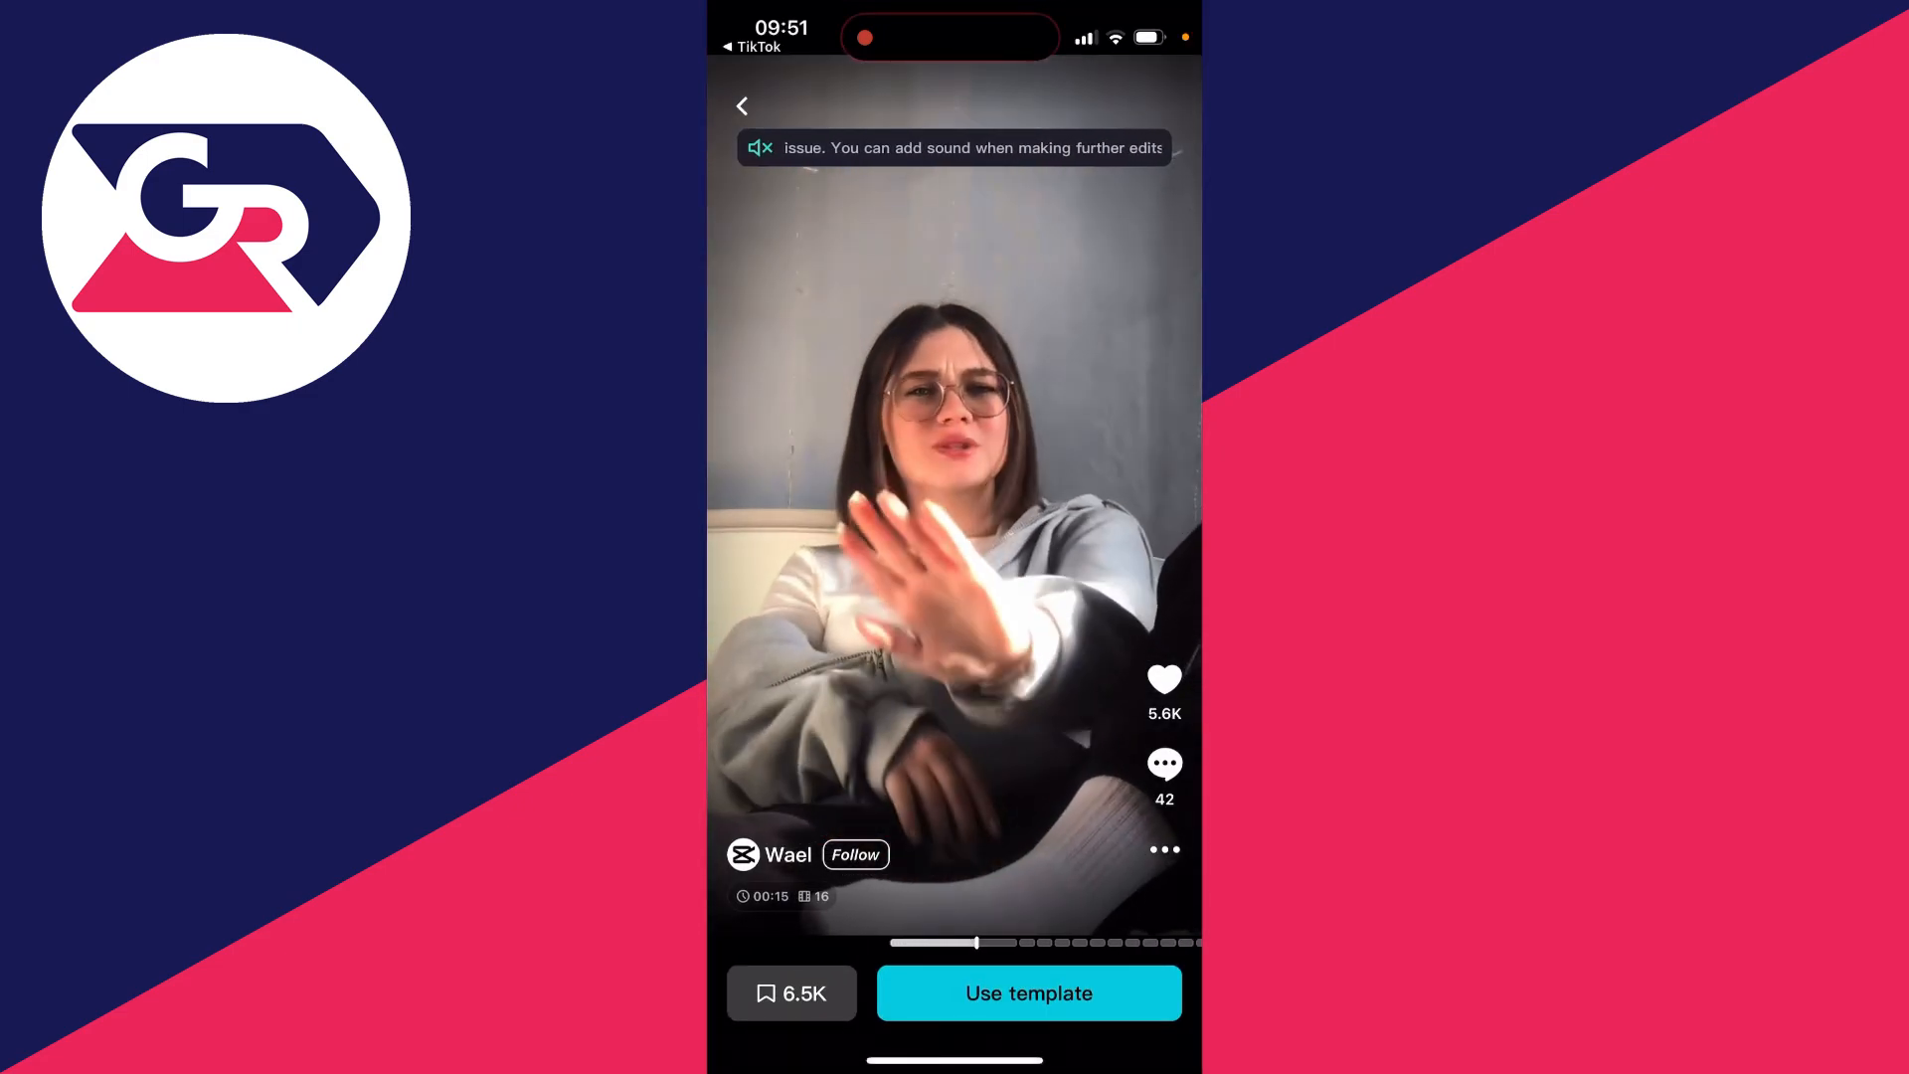
- Leave the template preview and return to the Edit home screen with the project list
{"action": "left_click", "coordinate": [1029, 992]}
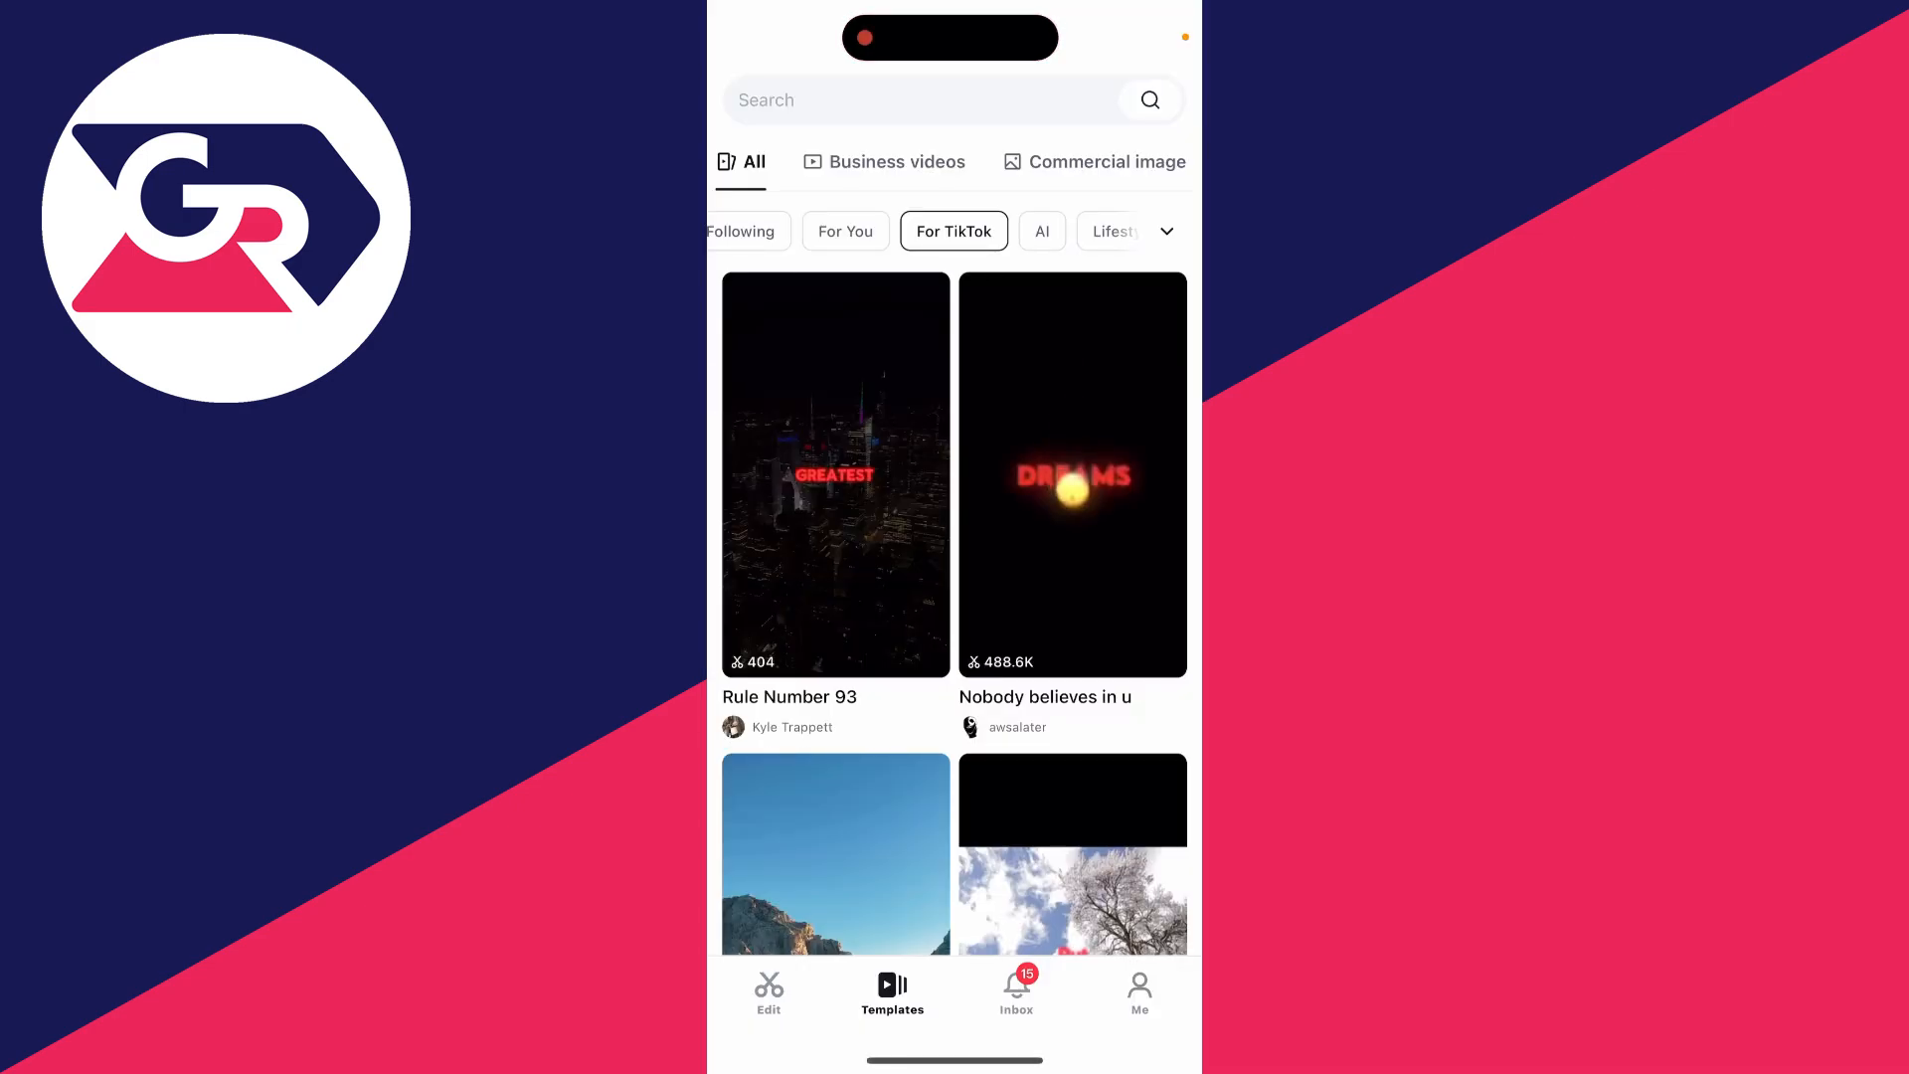
{"action": "left_click", "coordinate": [768, 992]}
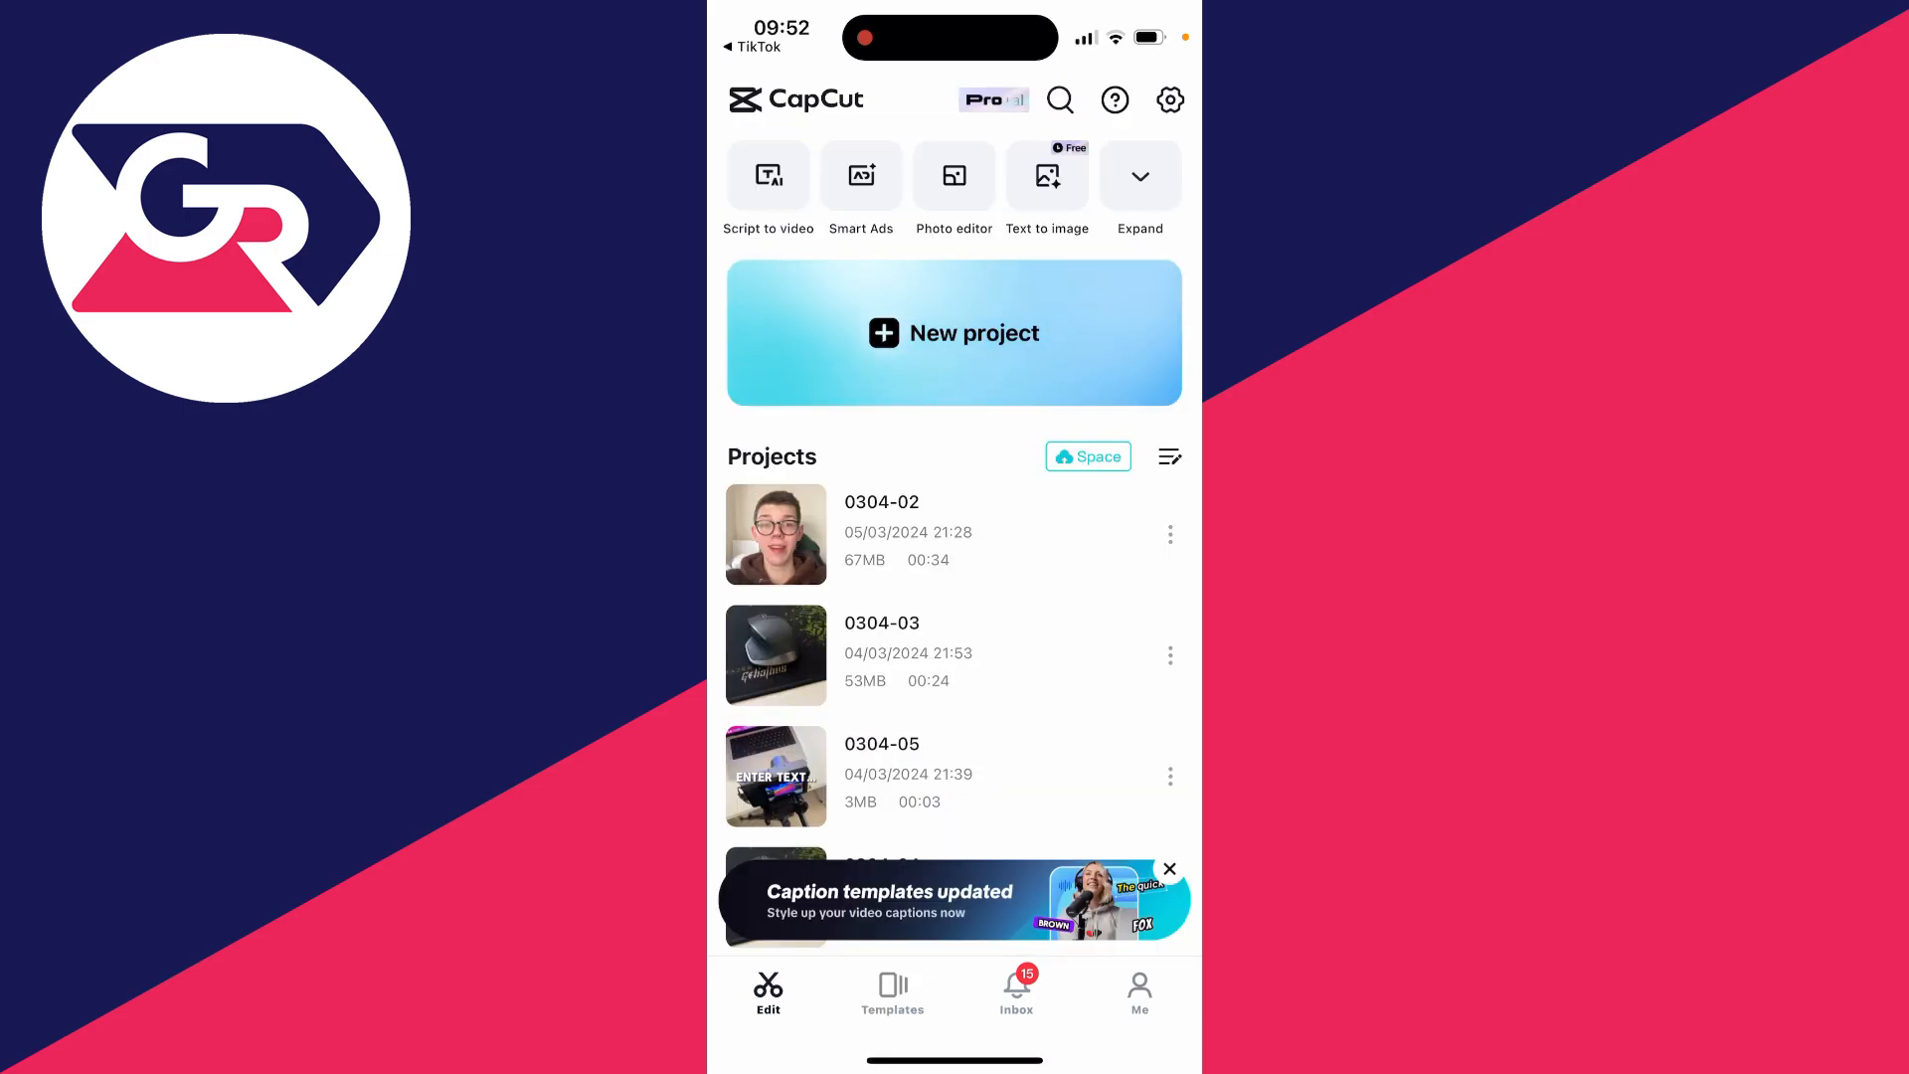
- Create a new project with the 1:39 mouse video from Recents added to the timeline
{"action": "left_click", "coordinate": [953, 332]}
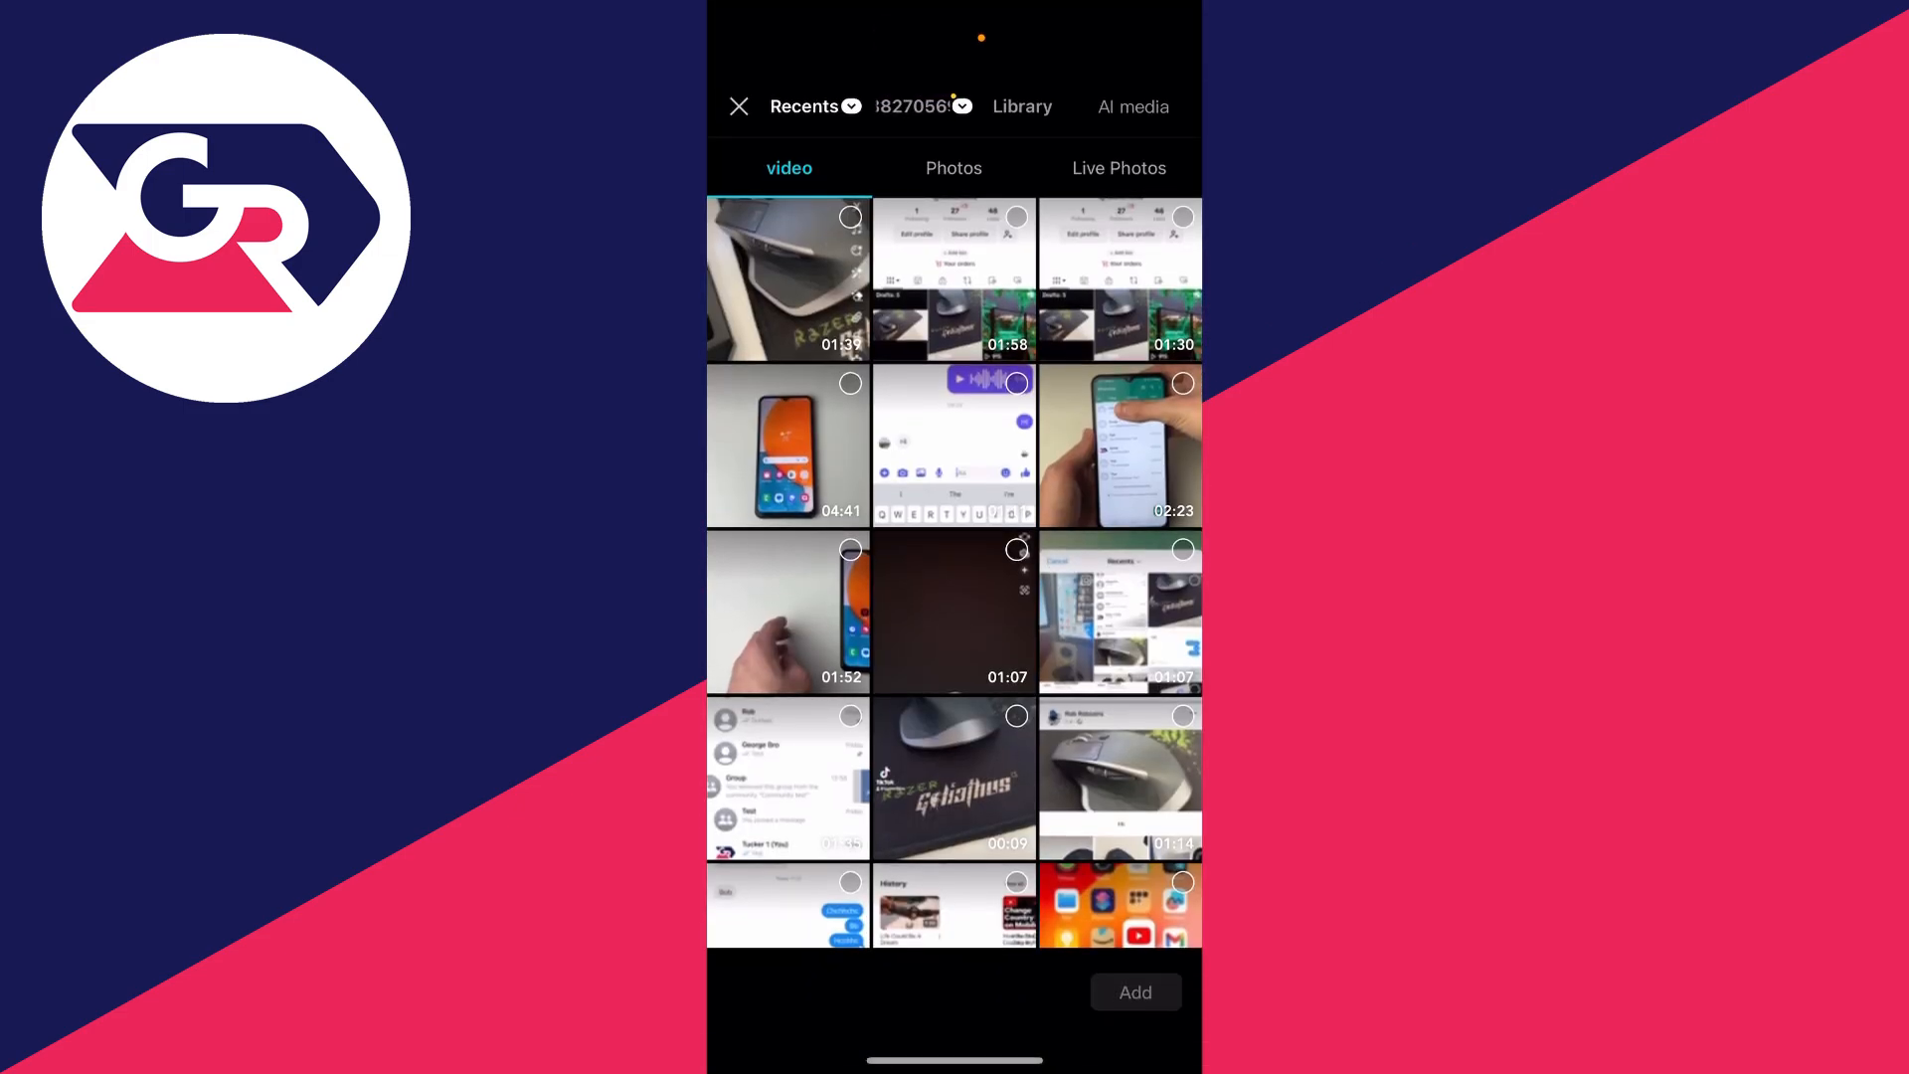
{"action": "left_click", "coordinate": [790, 278]}
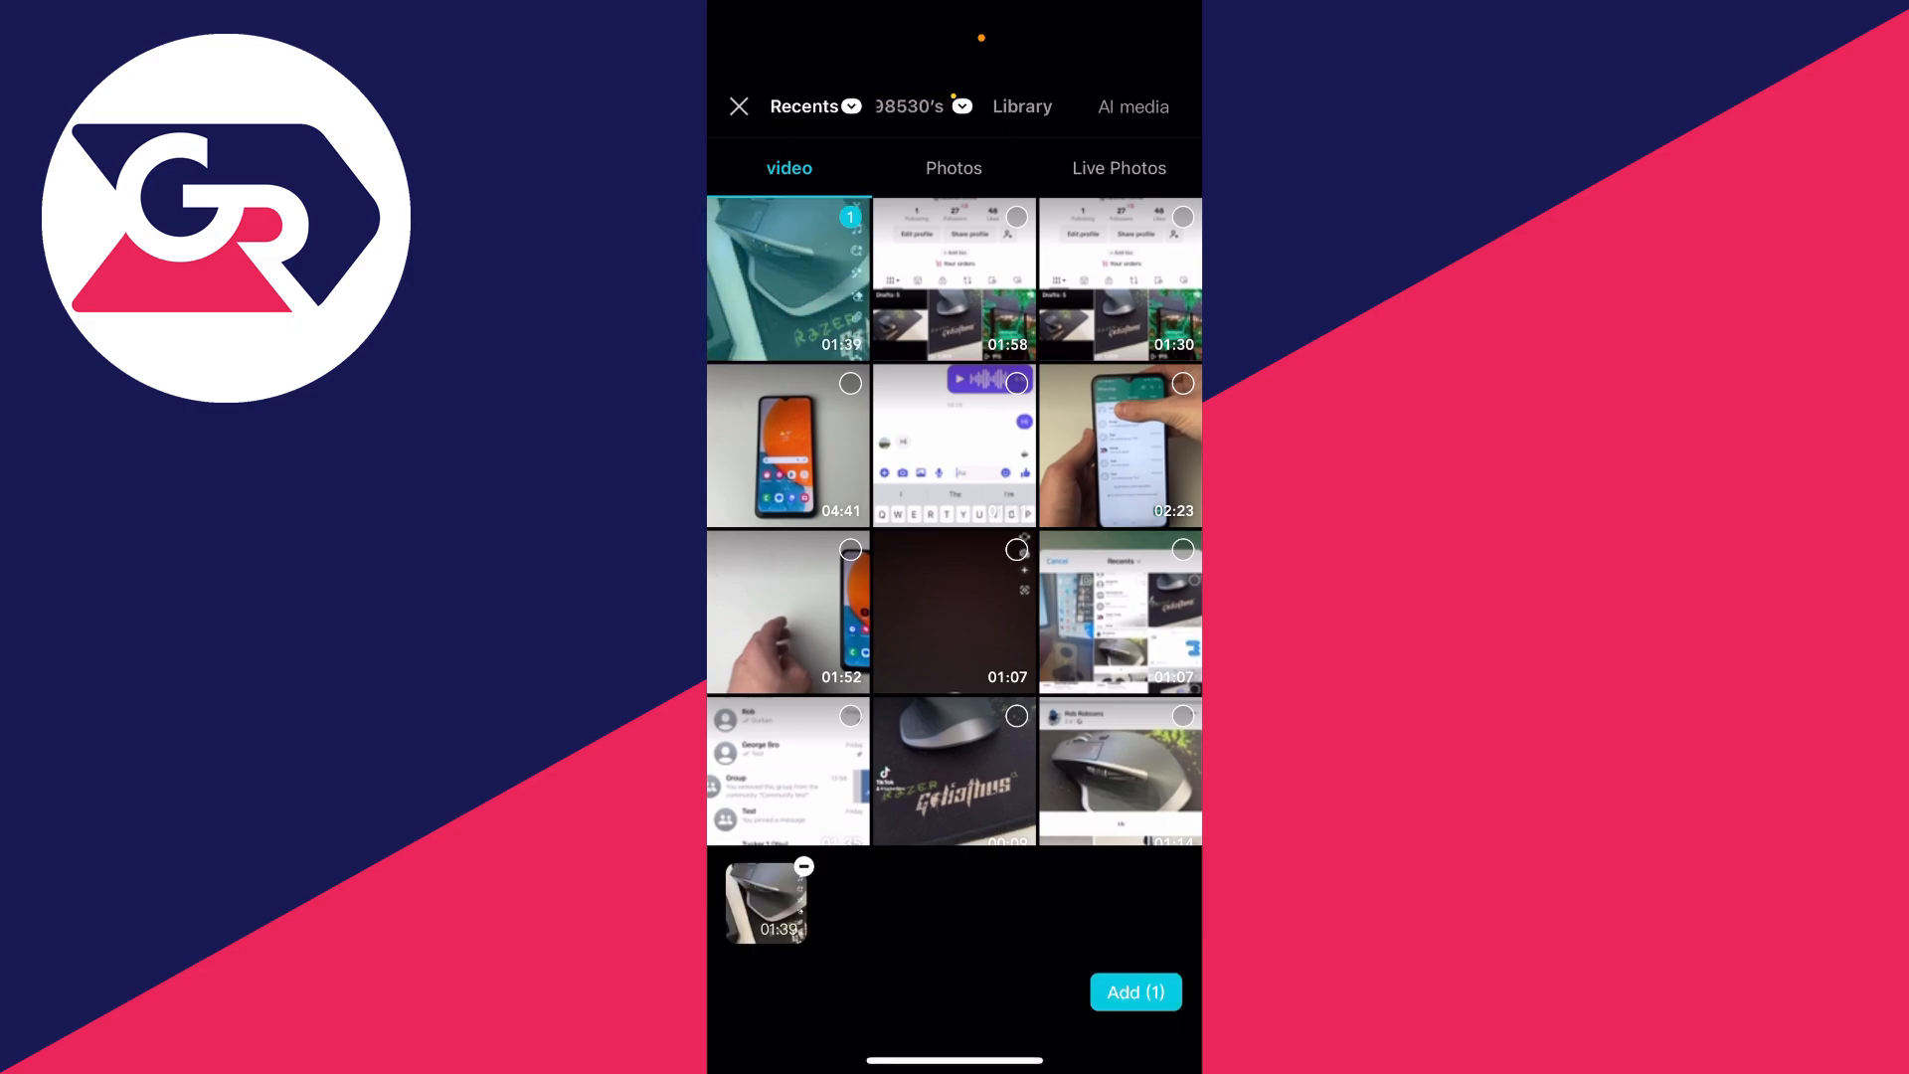
{"action": "left_click", "coordinate": [1134, 991]}
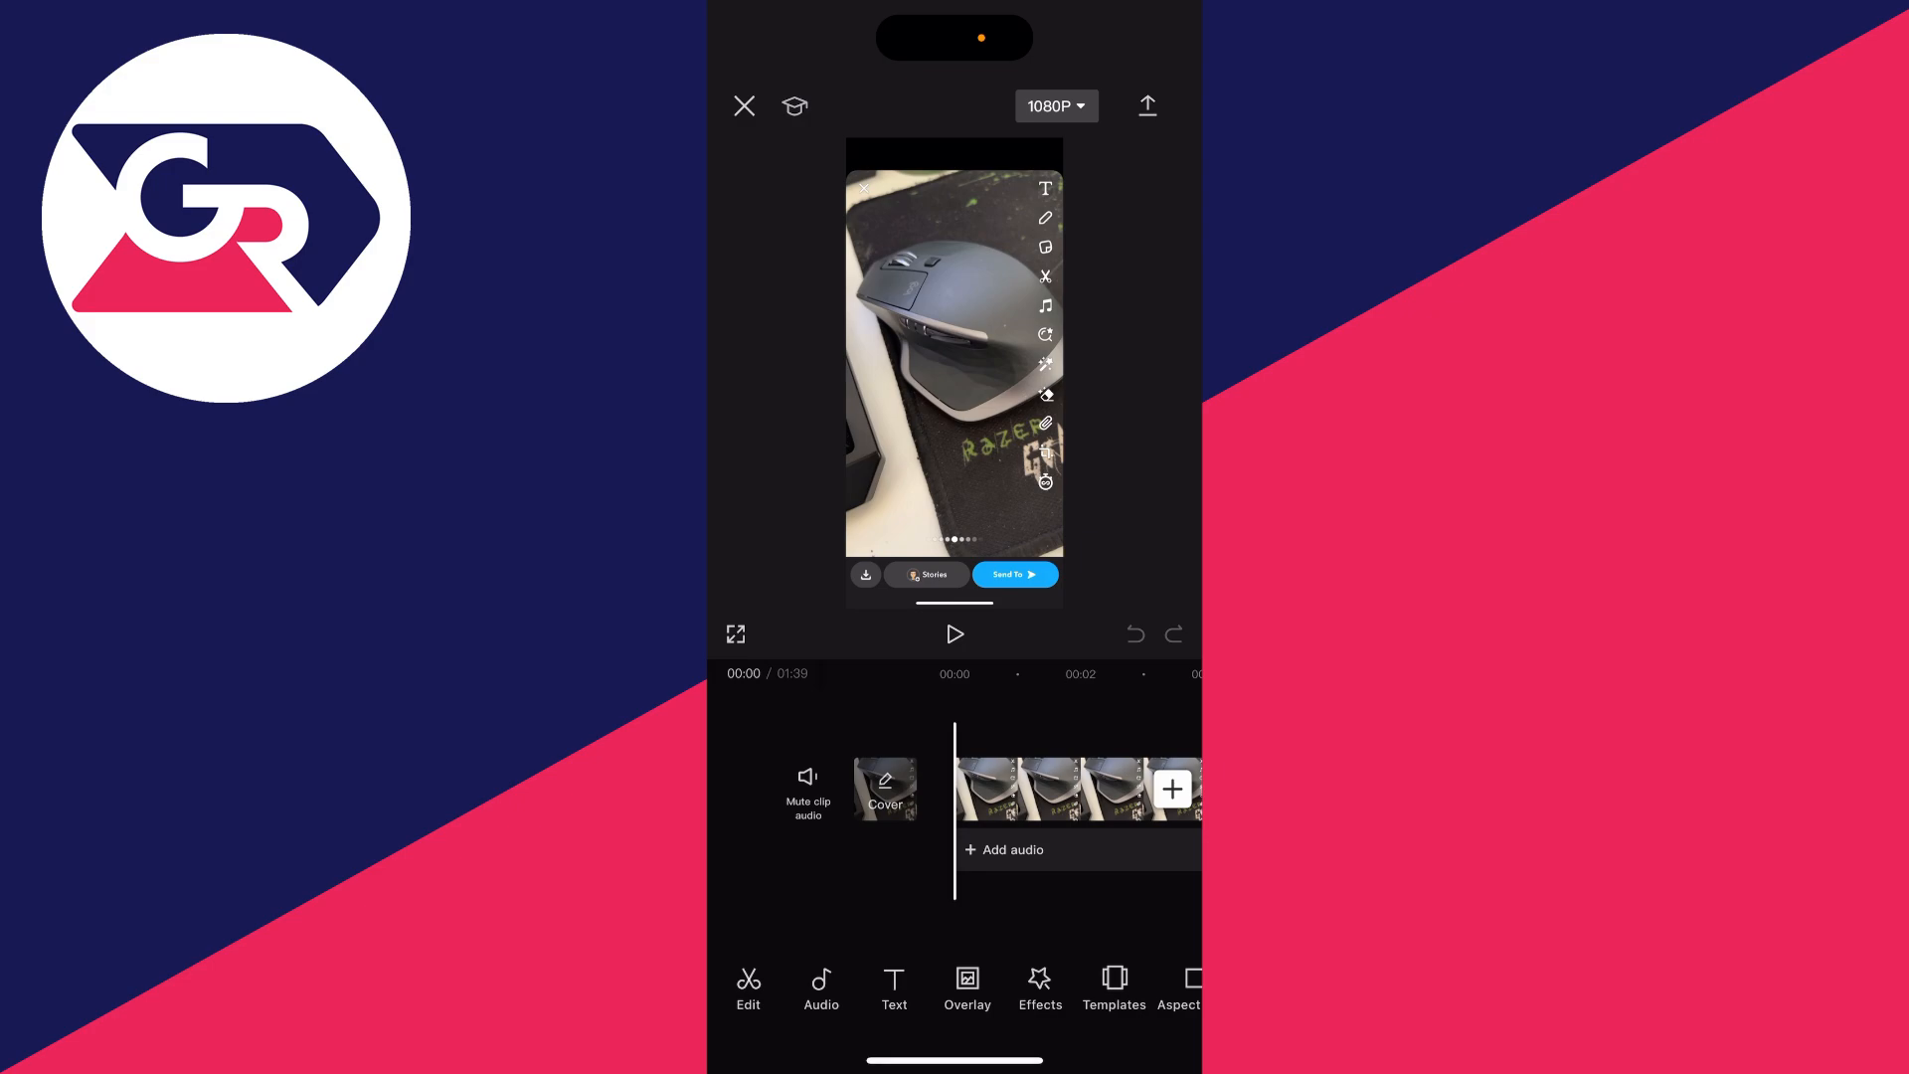
- From Audio > Sounds, request linking a TikTok account for TikTok sounds
{"action": "left_click", "coordinate": [822, 987]}
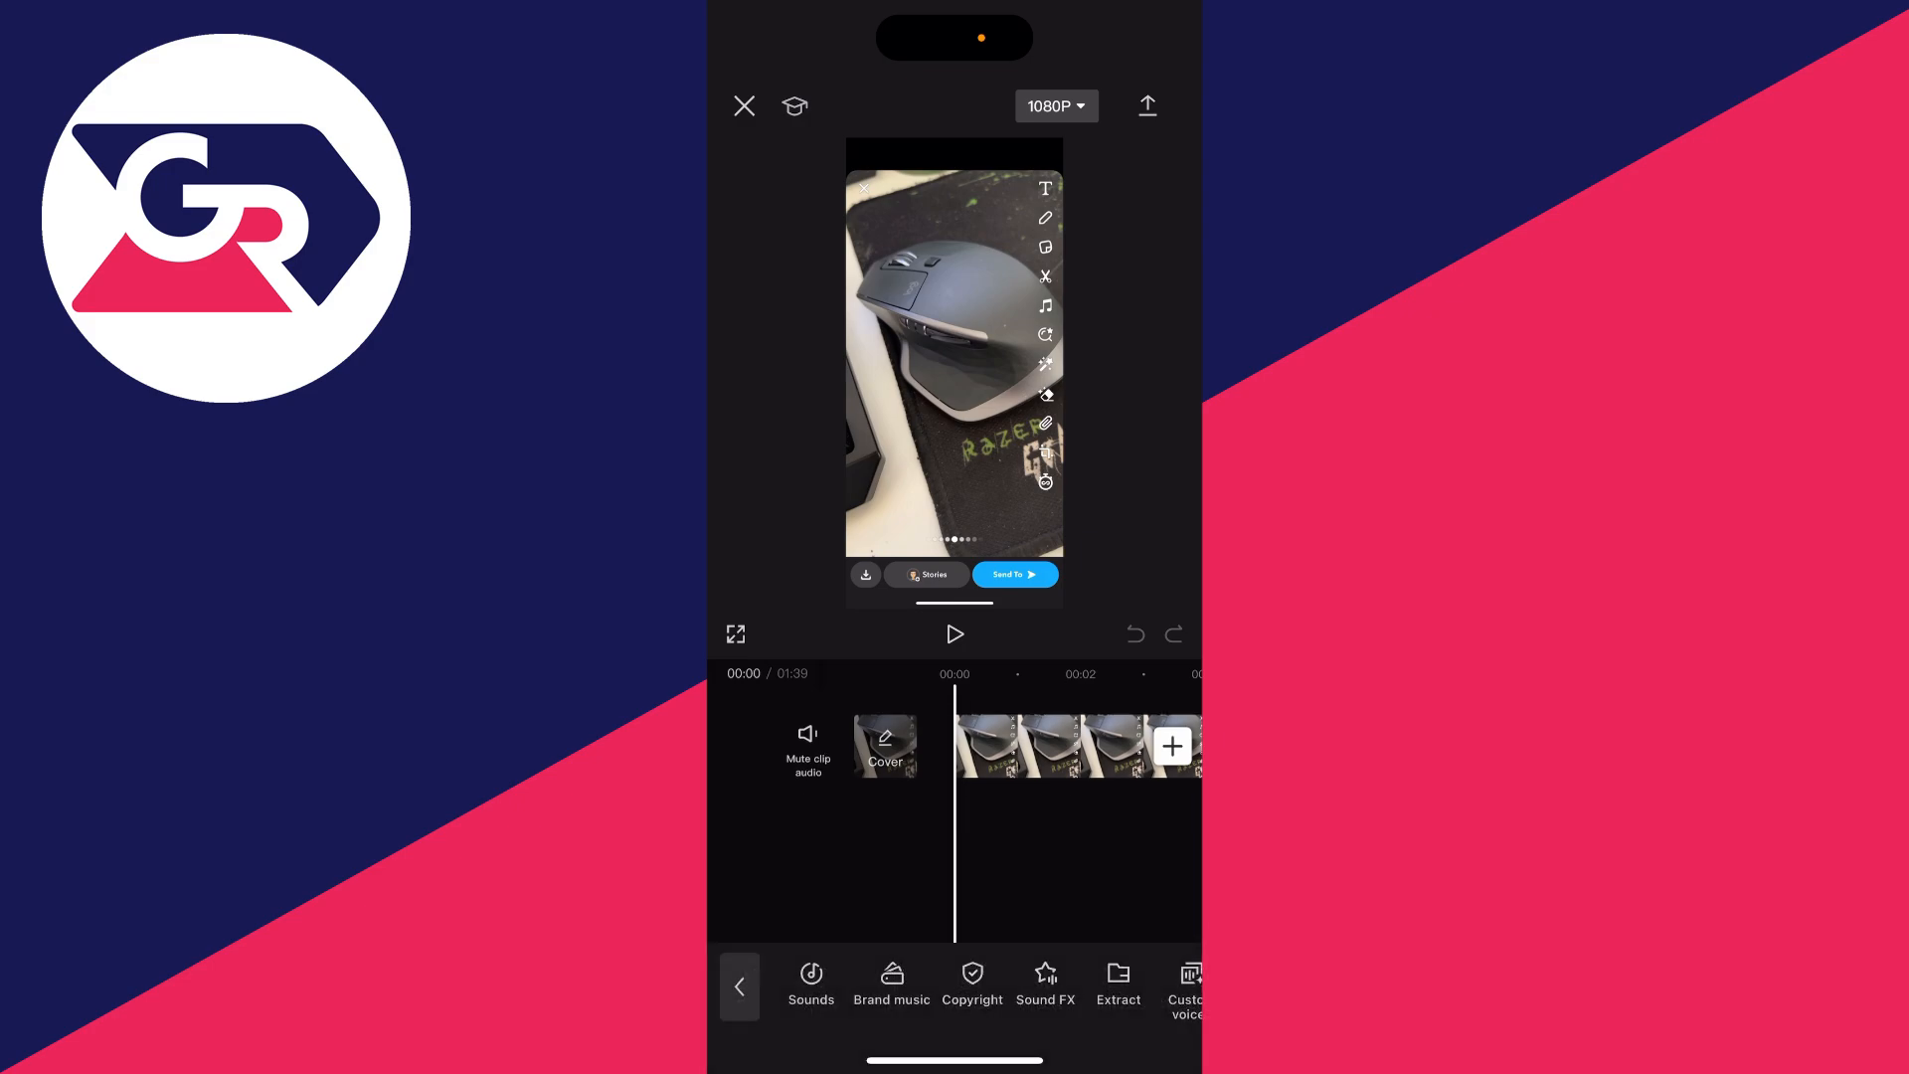
{"action": "left_click", "coordinate": [811, 984]}
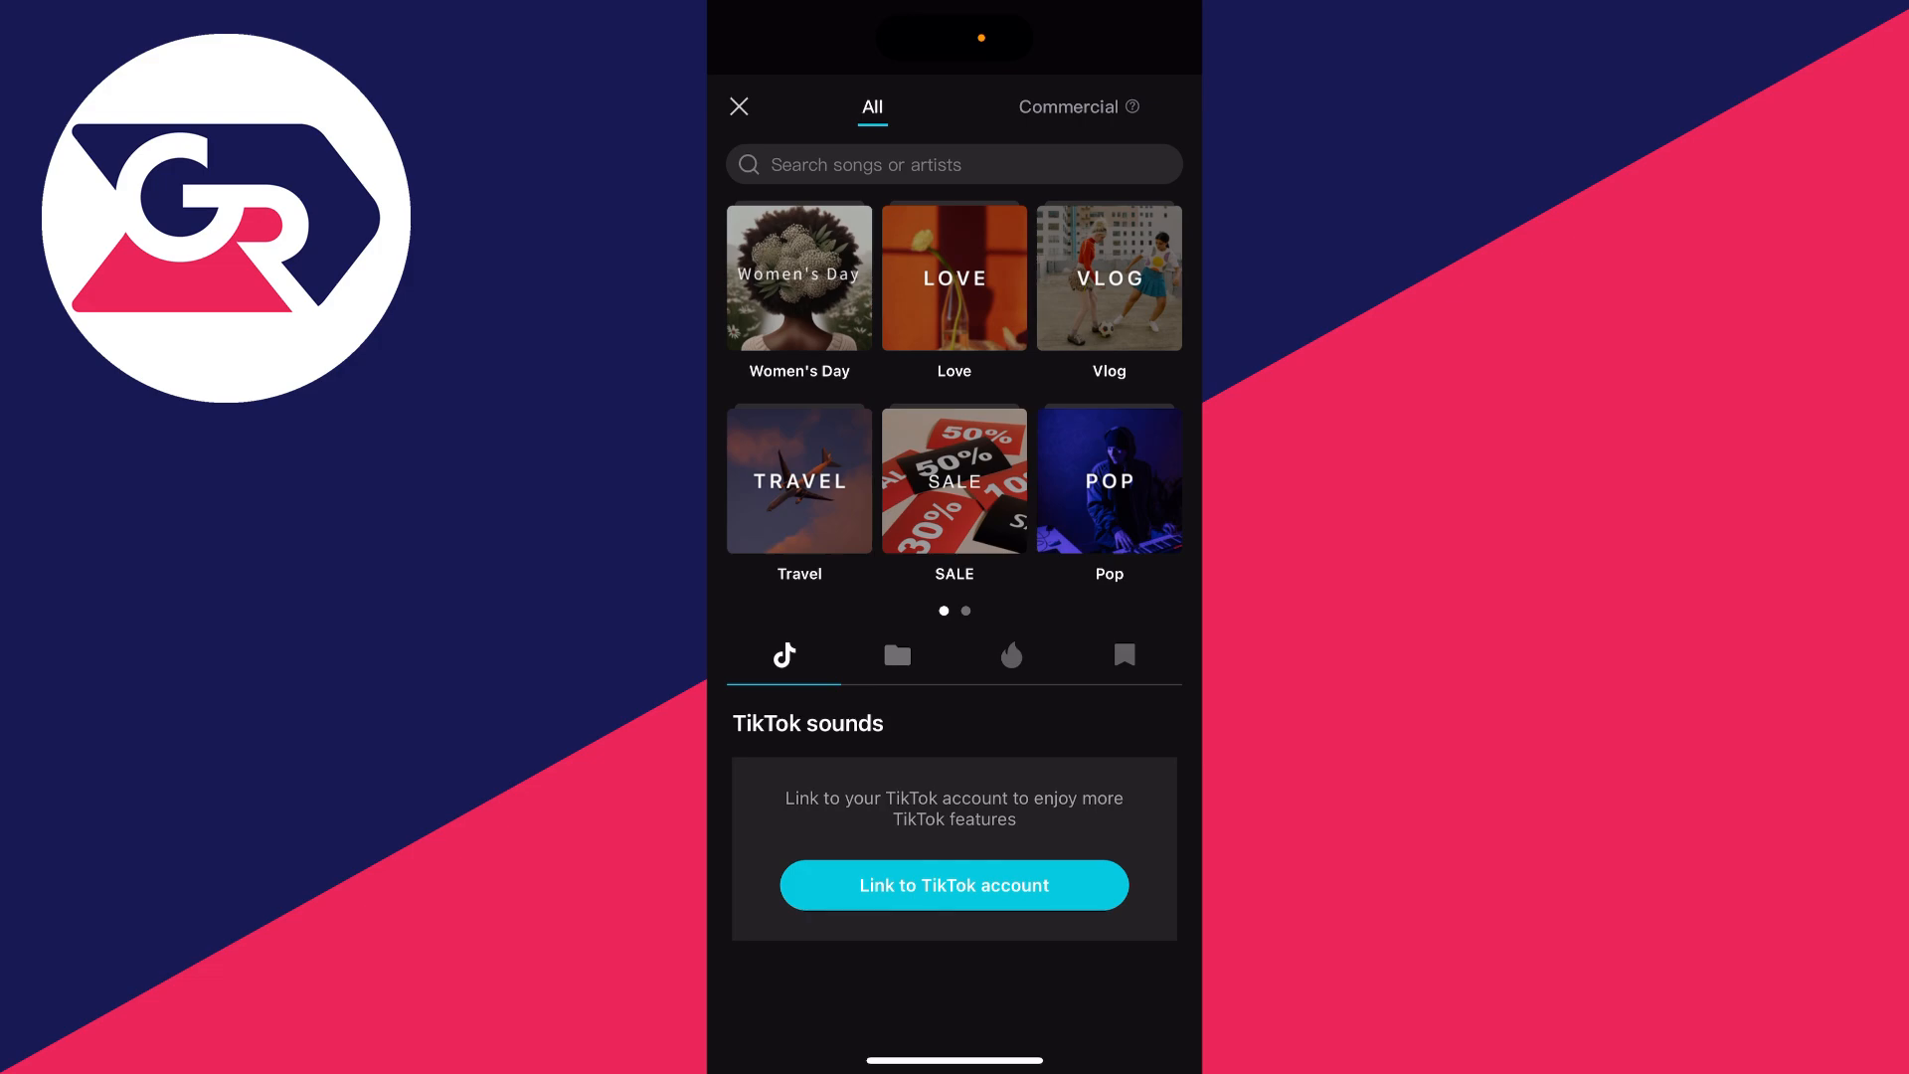
{"action": "left_click", "coordinate": [953, 883]}
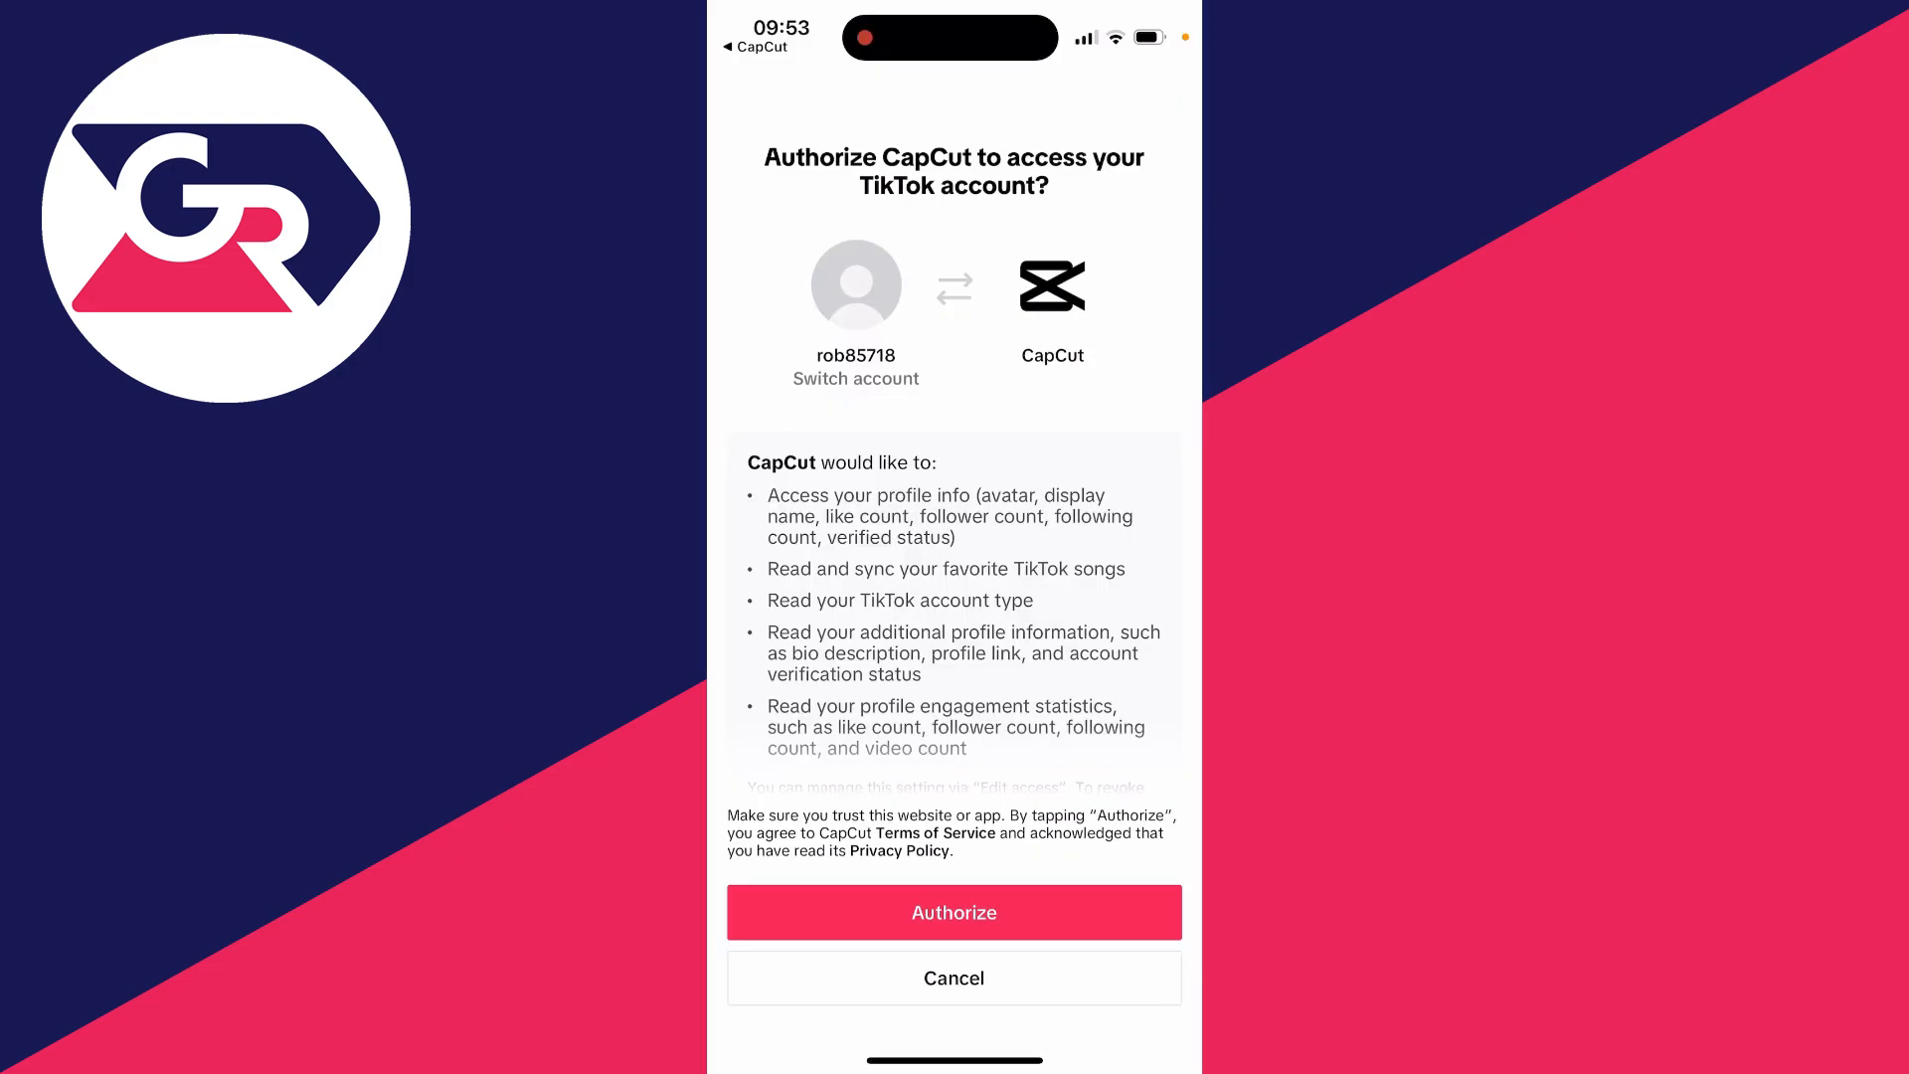
- Authorize CapCut's access to the TikTok account, then leave the sound library
{"action": "left_click", "coordinate": [953, 913]}
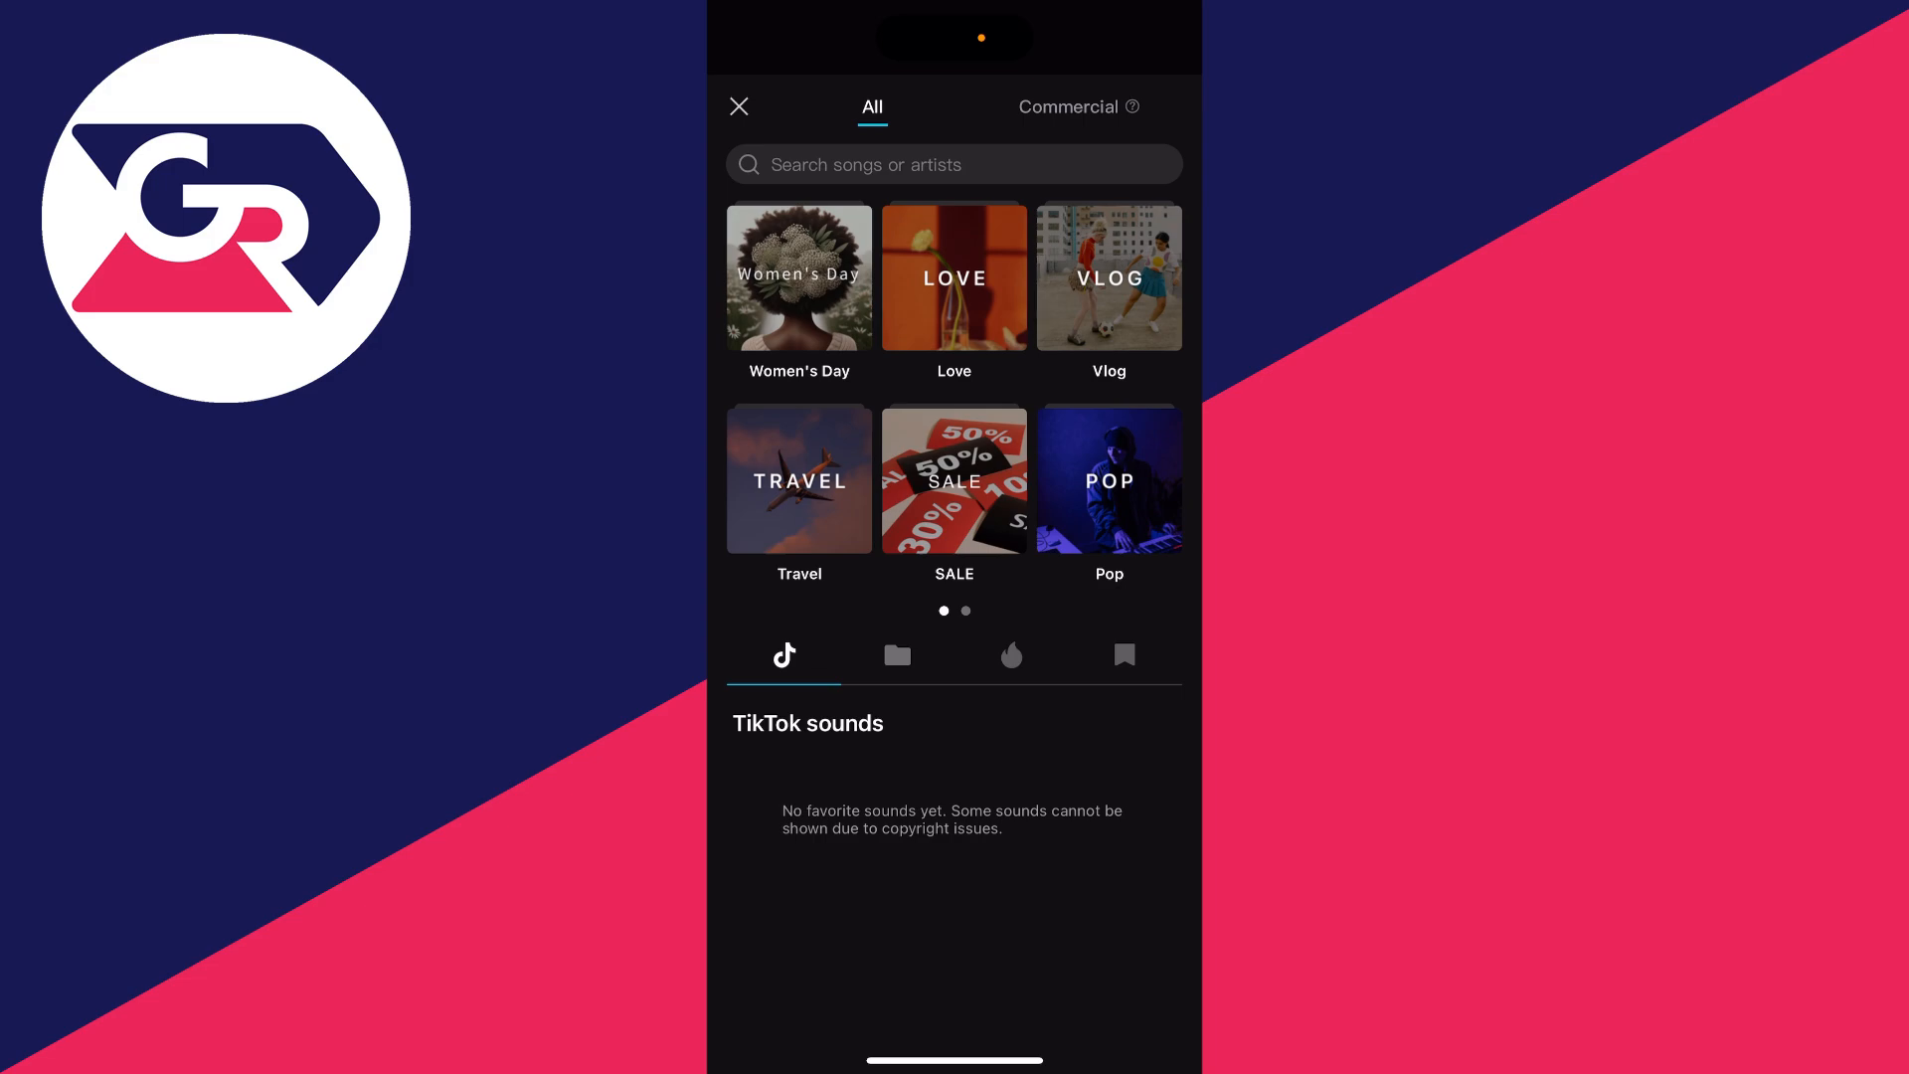
{"action": "left_click", "coordinate": [740, 106]}
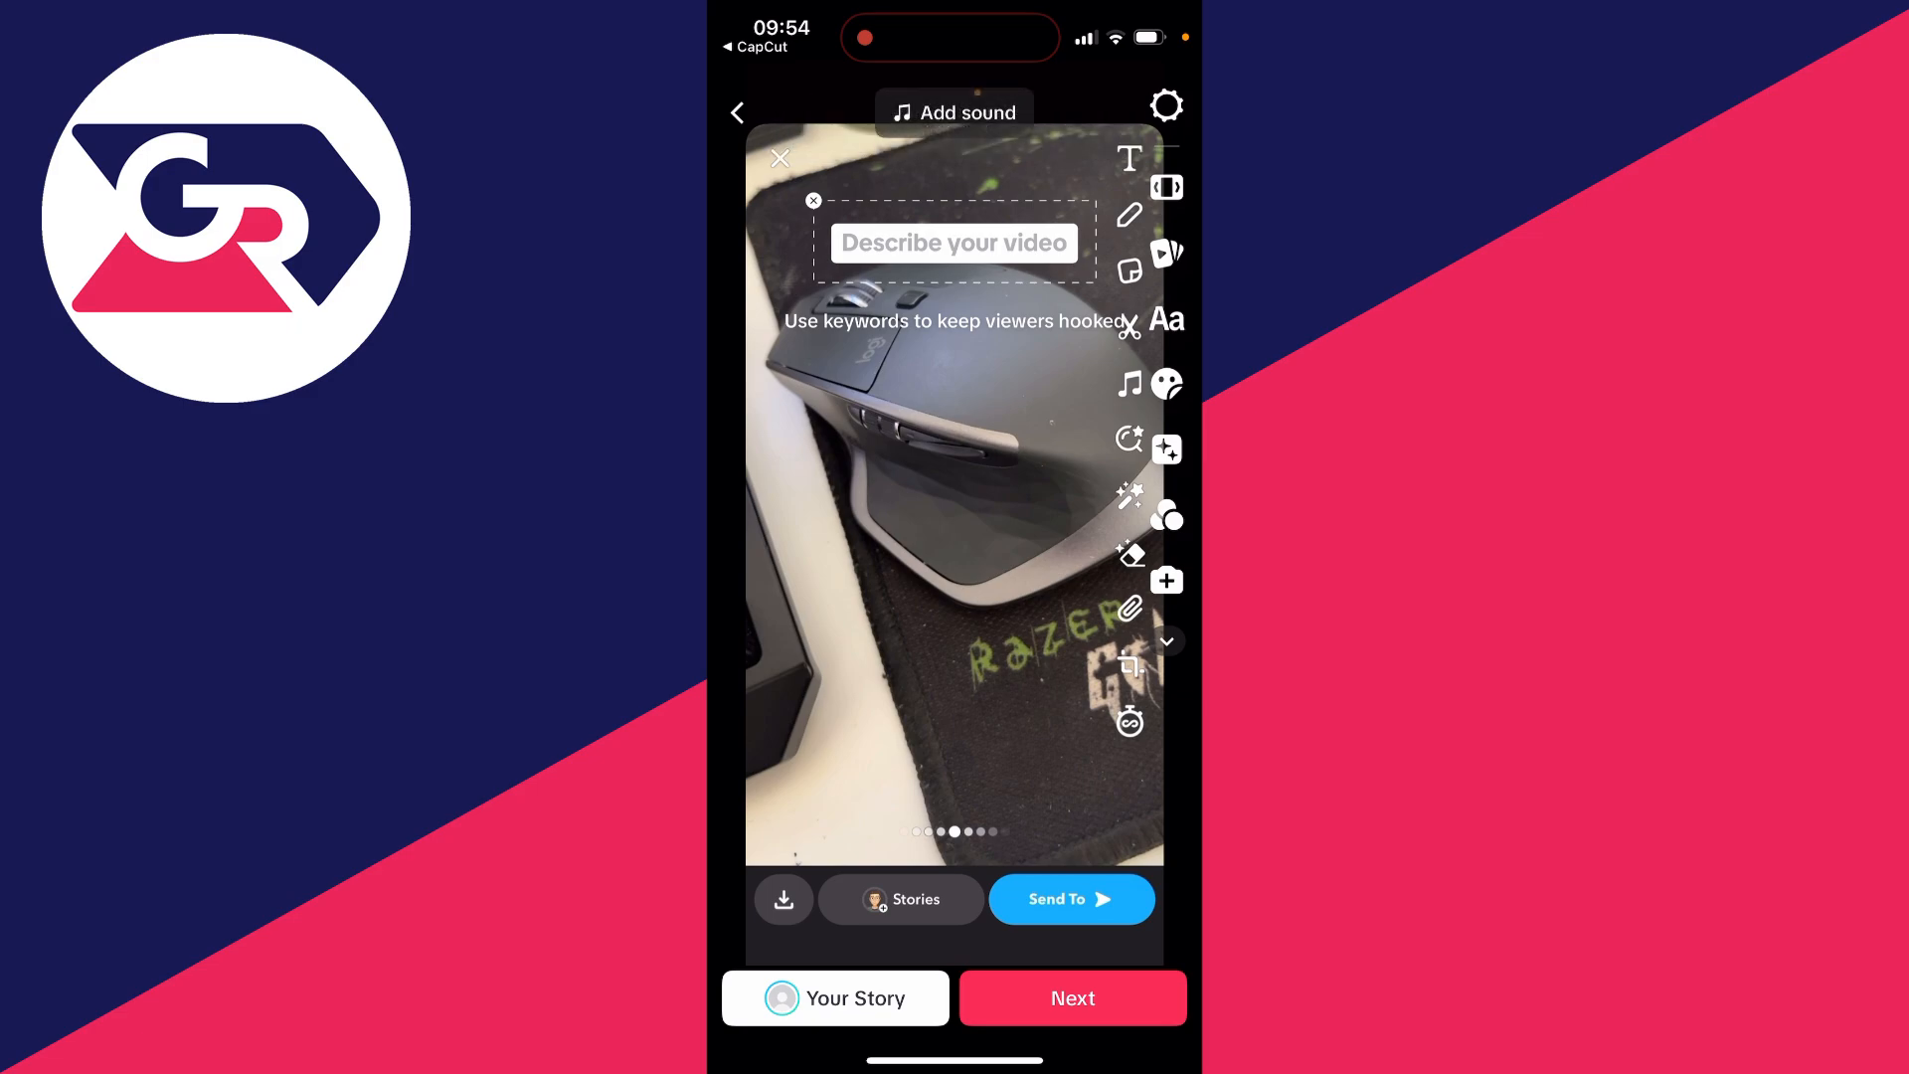
- Continue from TikTok's editor to the #CapCut-captioned post screen and review its settings
{"action": "left_click", "coordinate": [1070, 996]}
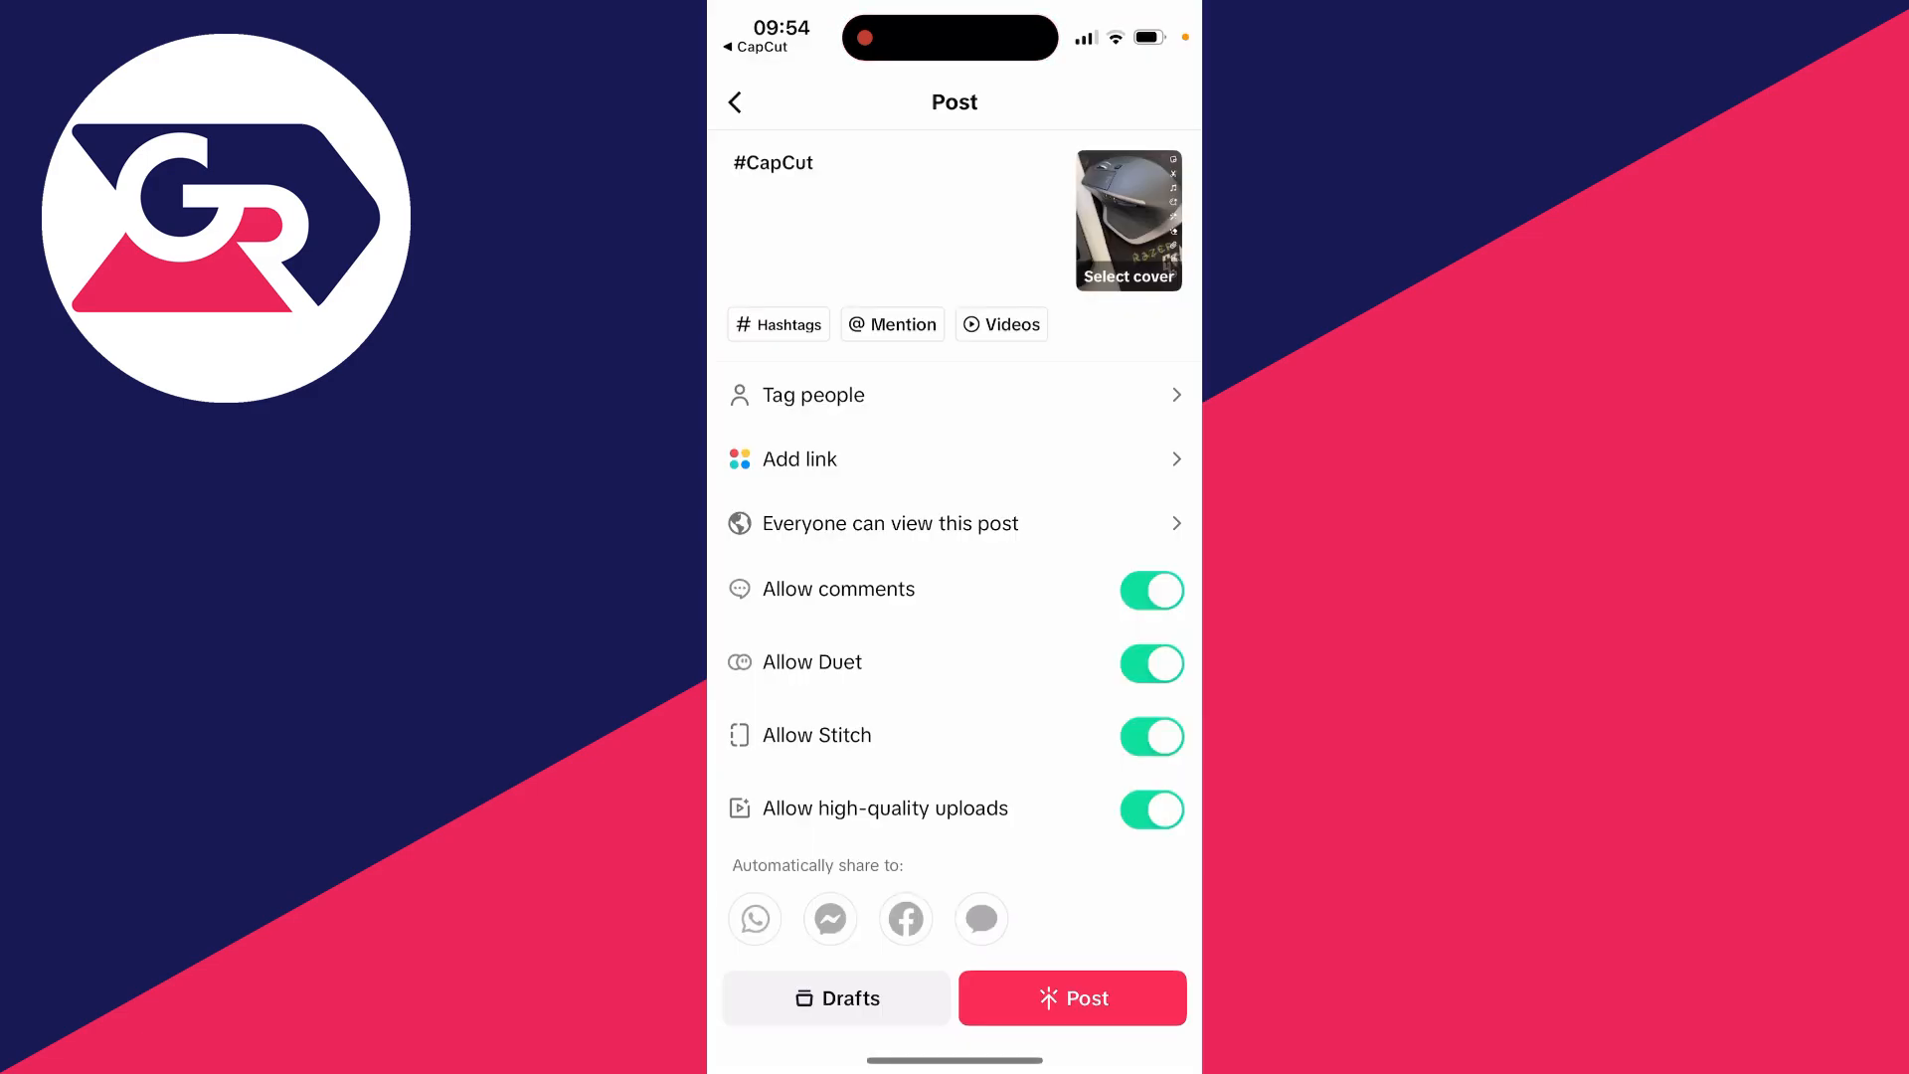
{"action": "scroll", "scroll_direction": "up", "scroll_amount": 3}
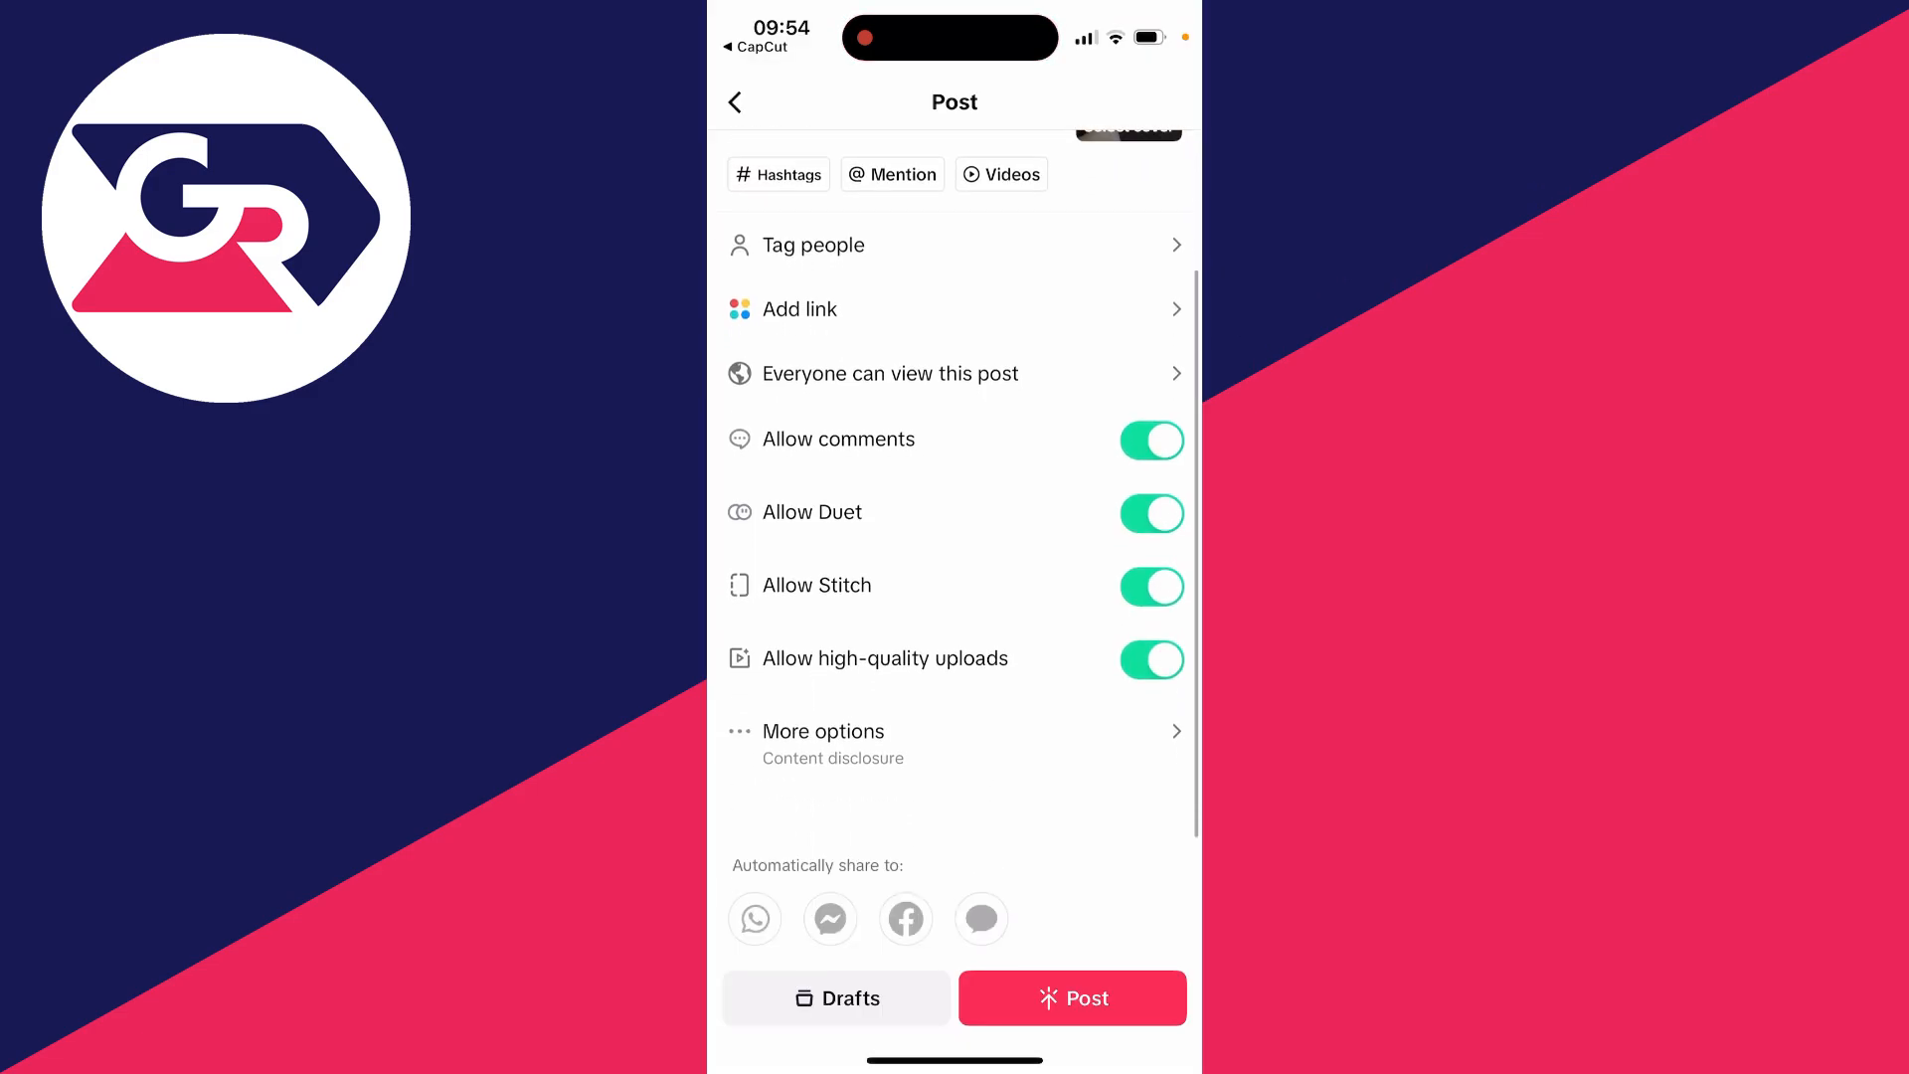